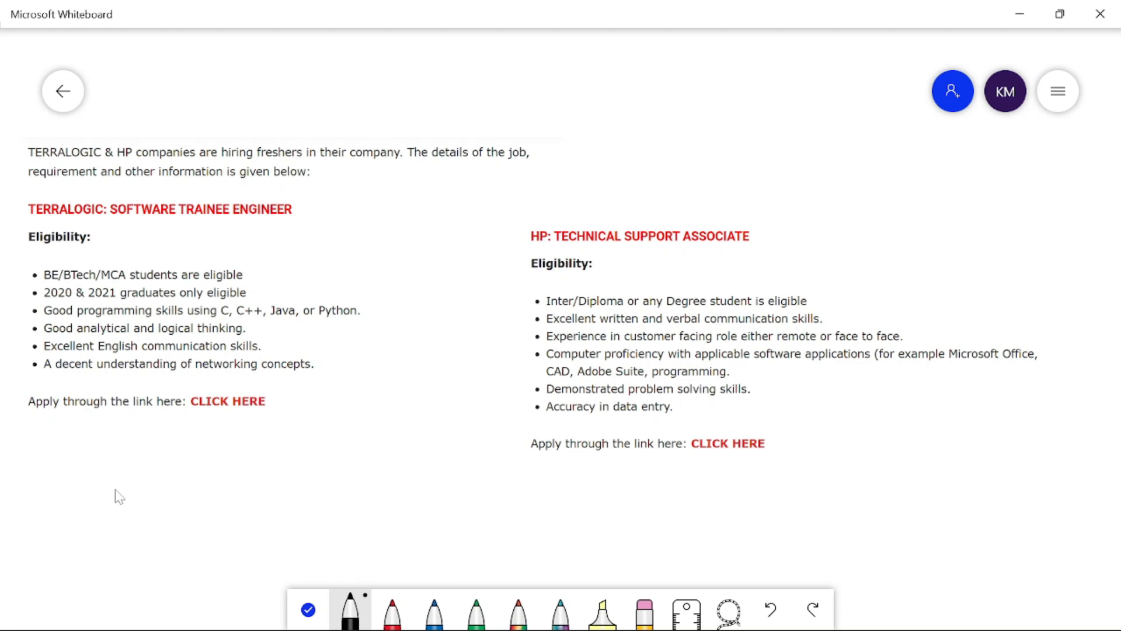
{"action": "mouse_move", "coordinate": [210, 218]}
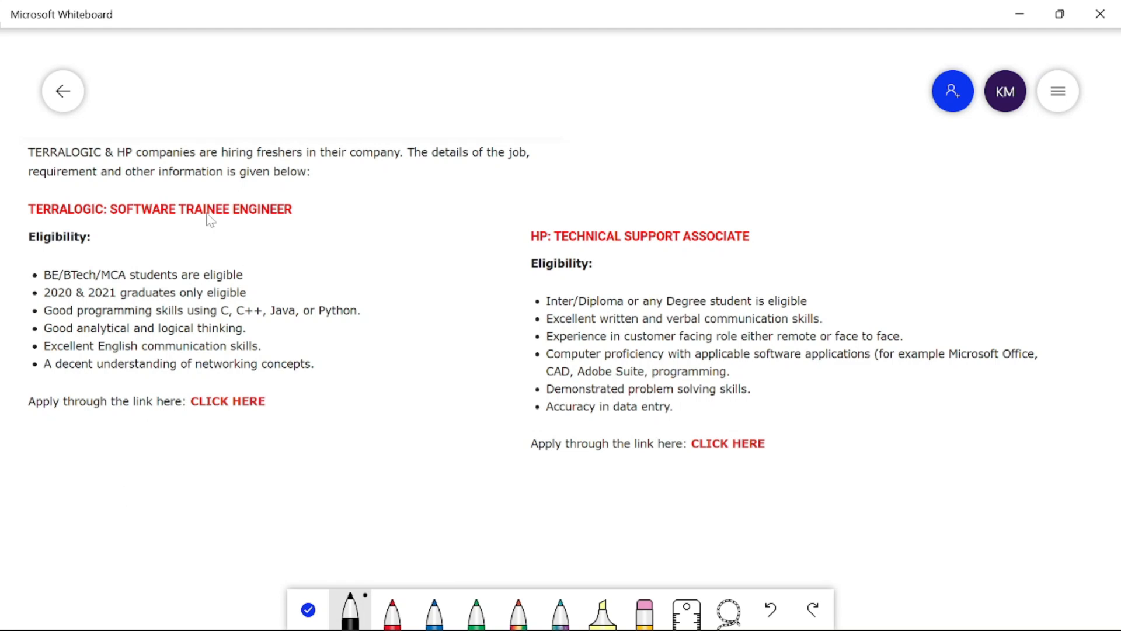
{"action": "mouse_move", "coordinate": [50, 165]}
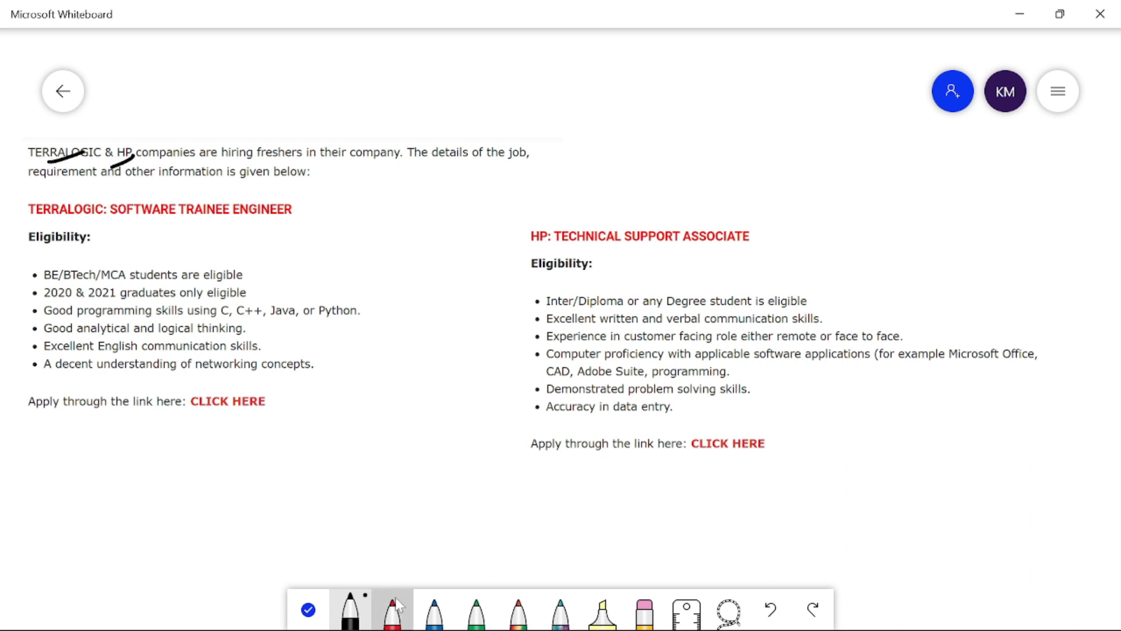
Draw a red checkmark beside the Terralogic Software Trainee Engineer heading
{"action": "left_click", "coordinate": [391, 611]}
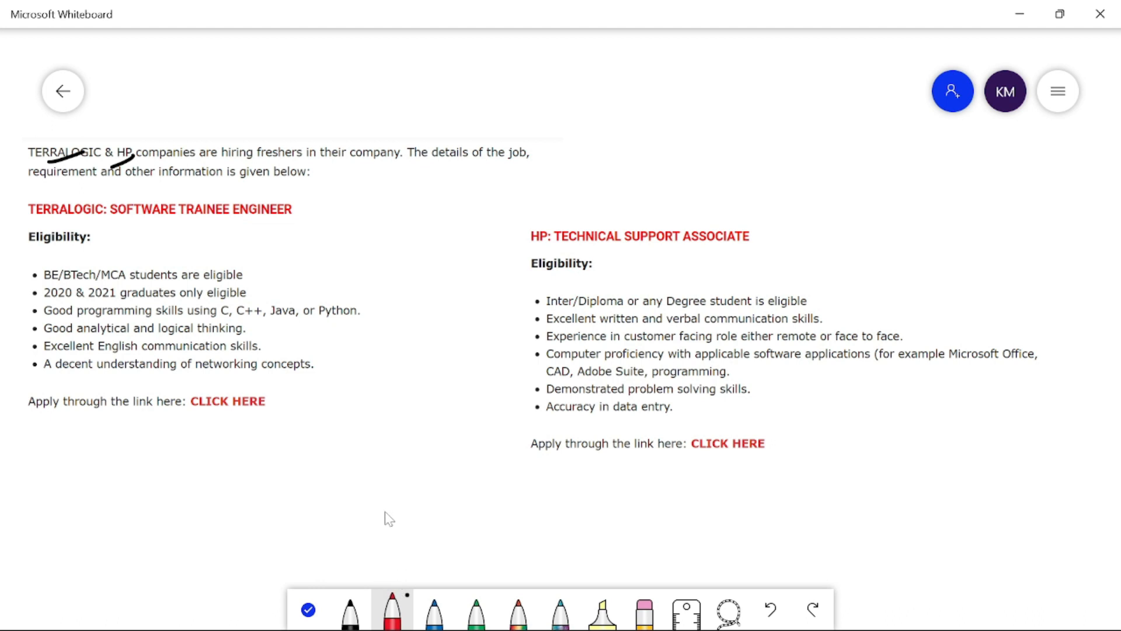
{"action": "mouse_move", "coordinate": [385, 488]}
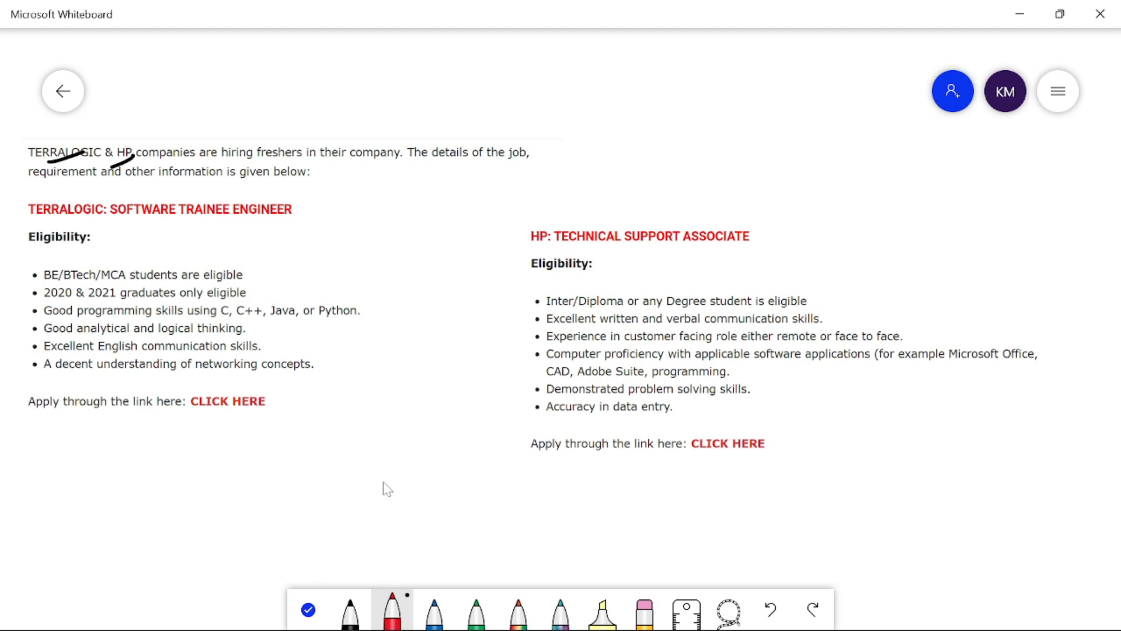
{"action": "mouse_move", "coordinate": [256, 261]}
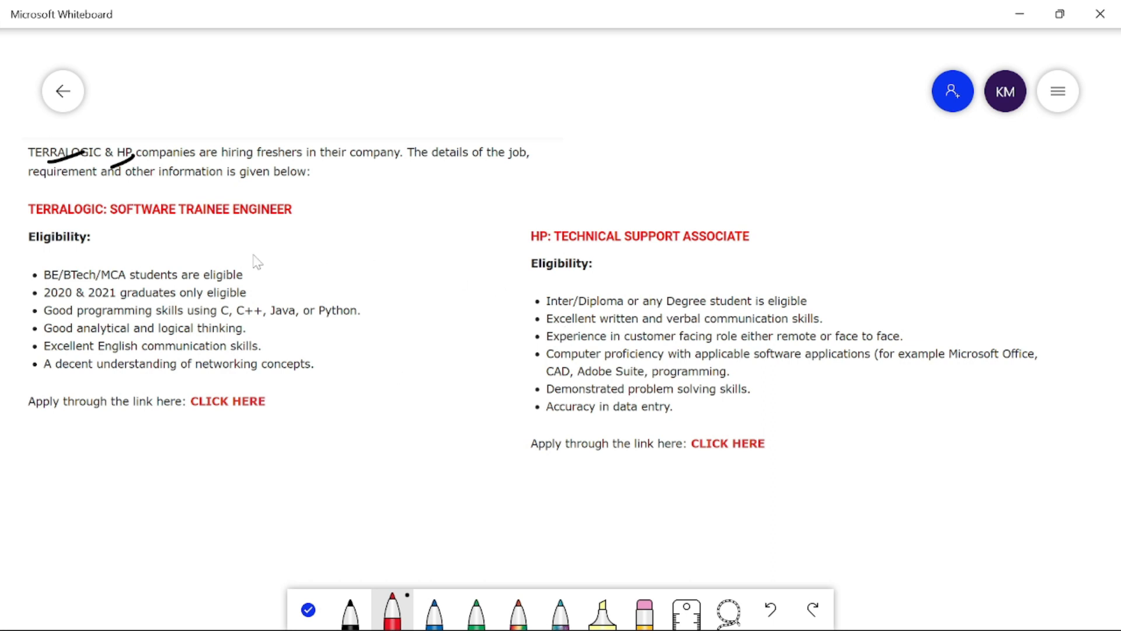
{"action": "left_click_drag", "start_coordinate": [311, 215], "coordinate": [368, 194]}
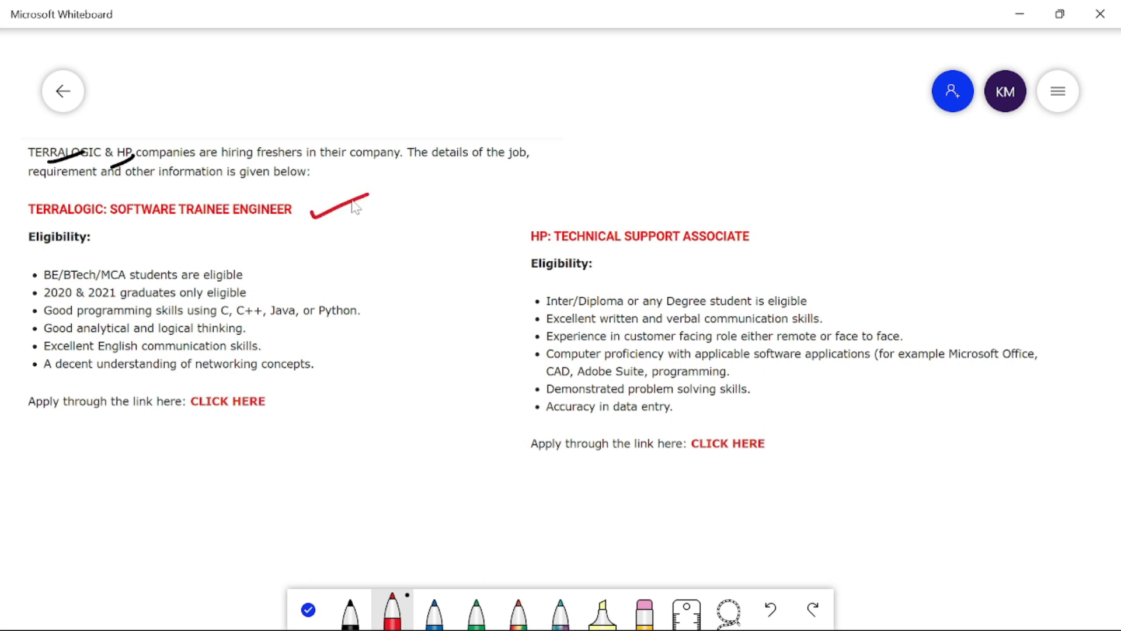
{"action": "mouse_move", "coordinate": [52, 309]}
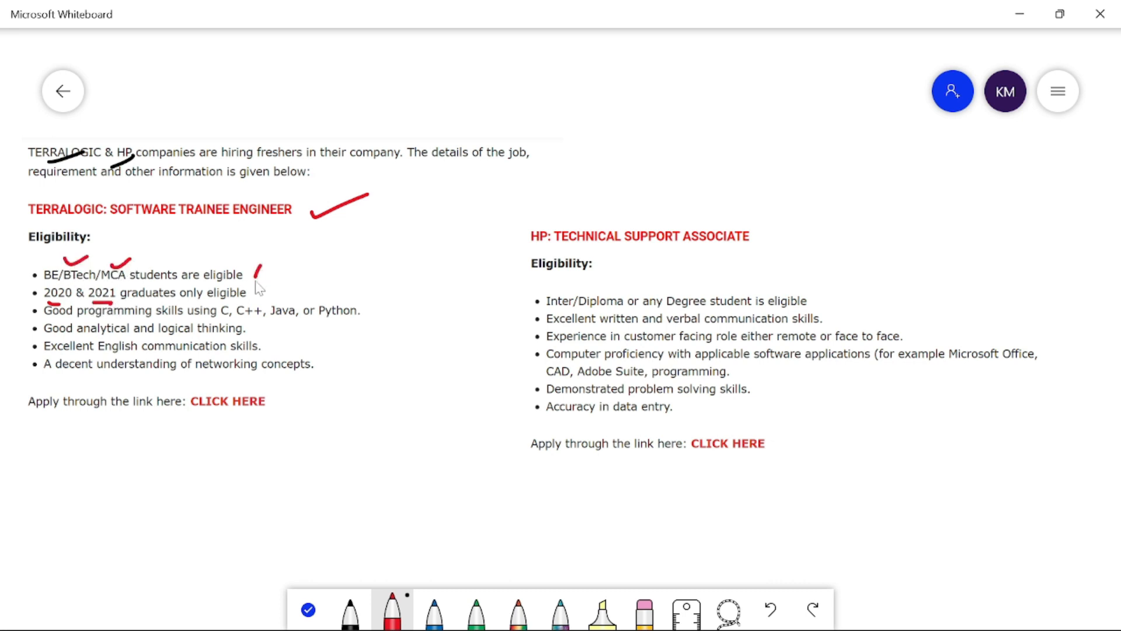
Add red notes beside the degree requirement line, then return to black ink
{"action": "left_click_drag", "start_coordinate": [261, 268], "coordinate": [357, 268]}
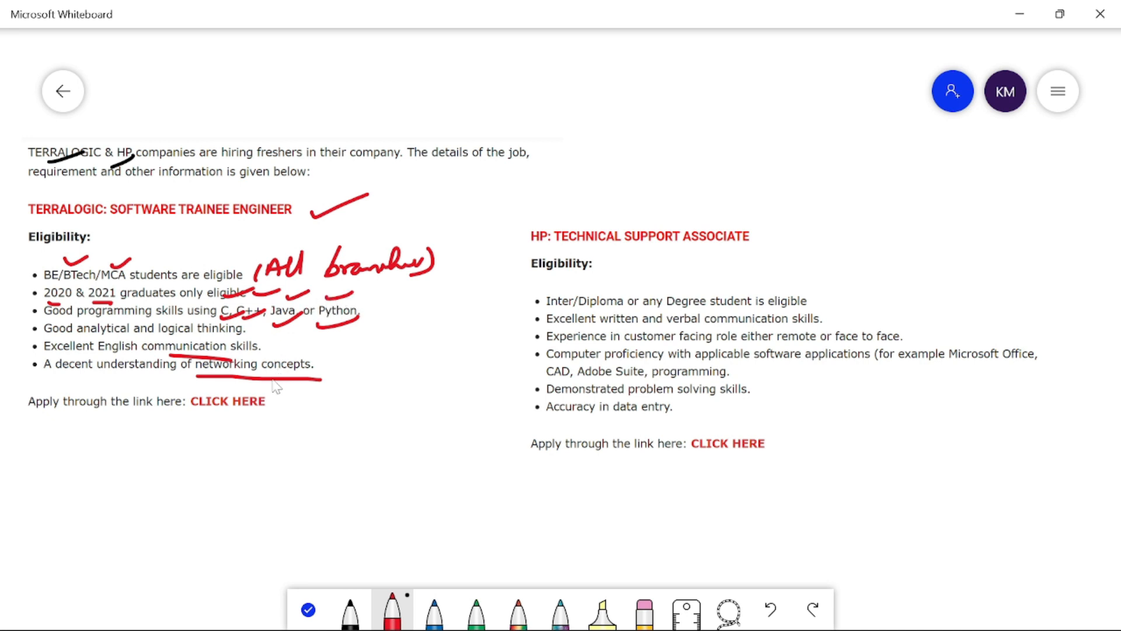
{"action": "mouse_move", "coordinate": [327, 372]}
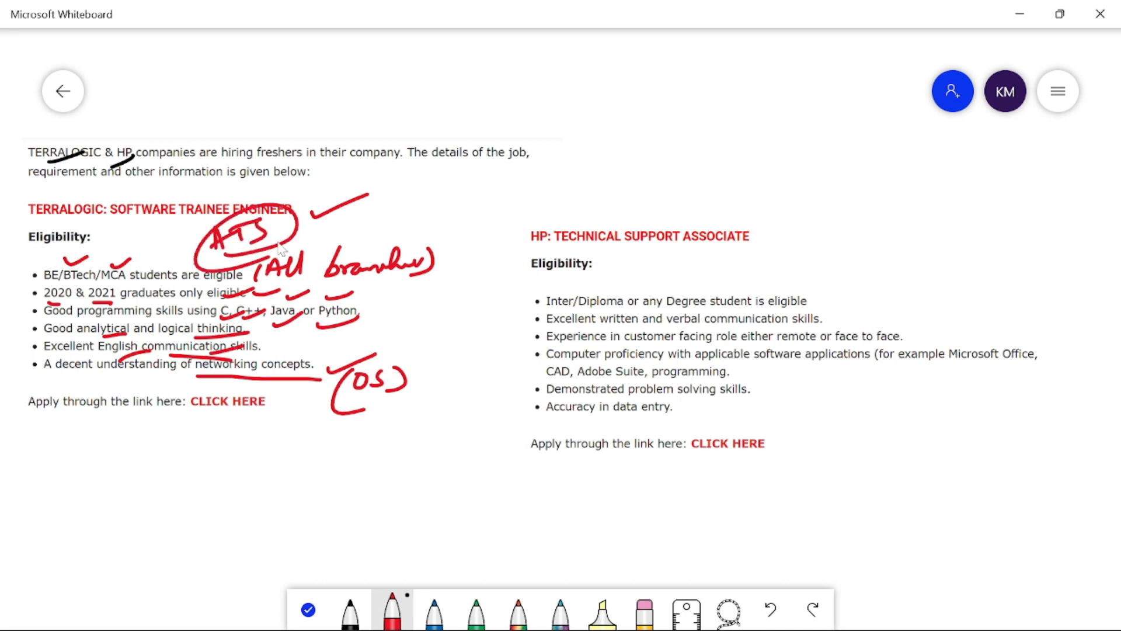
{"action": "mouse_move", "coordinate": [14, 279]}
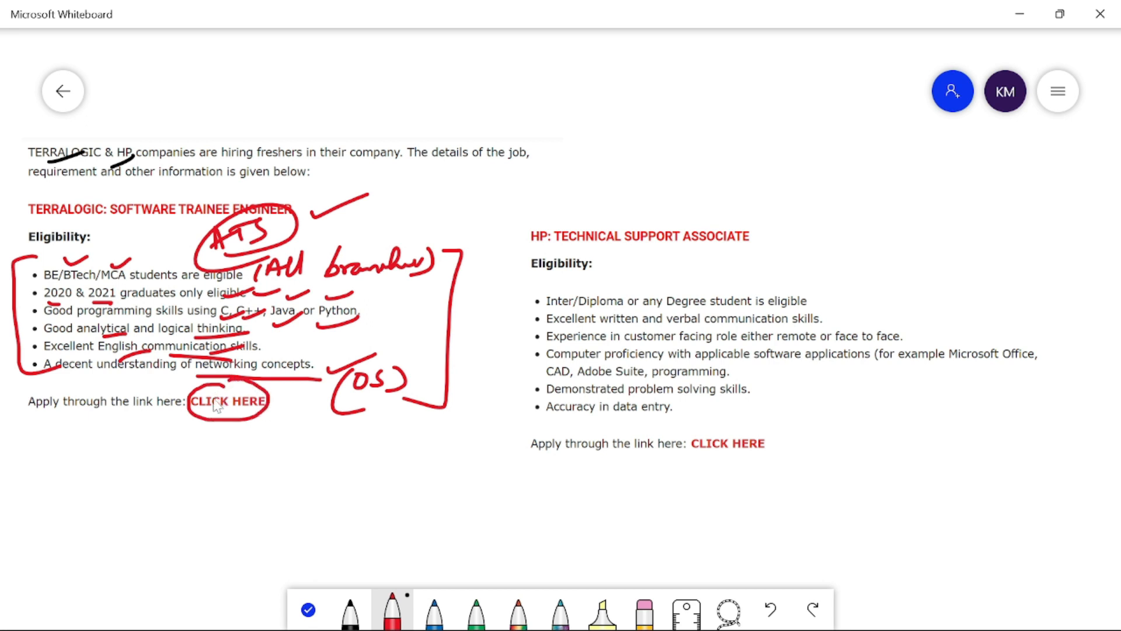
{"action": "mouse_move", "coordinate": [222, 422]}
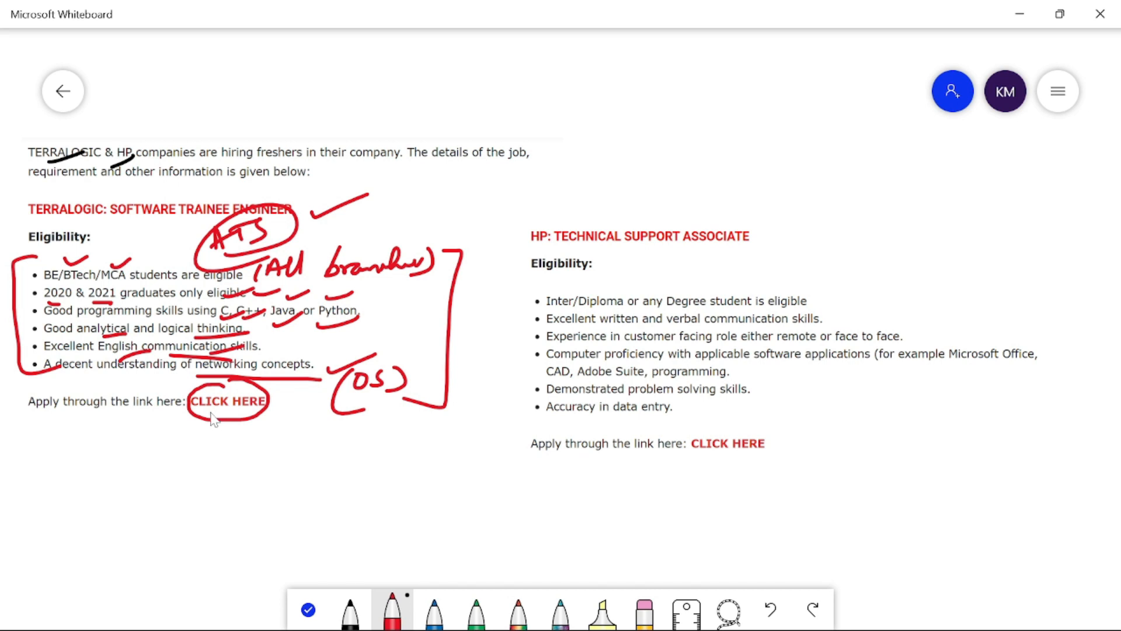
{"action": "left_click", "coordinate": [350, 610]}
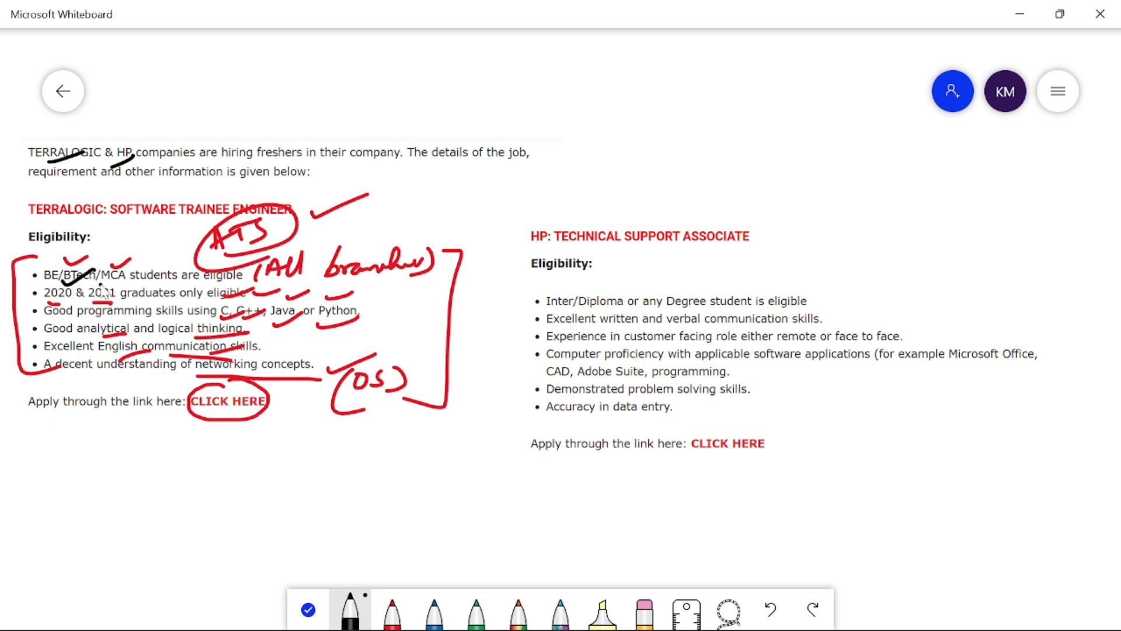
{"action": "mouse_move", "coordinate": [28, 292]}
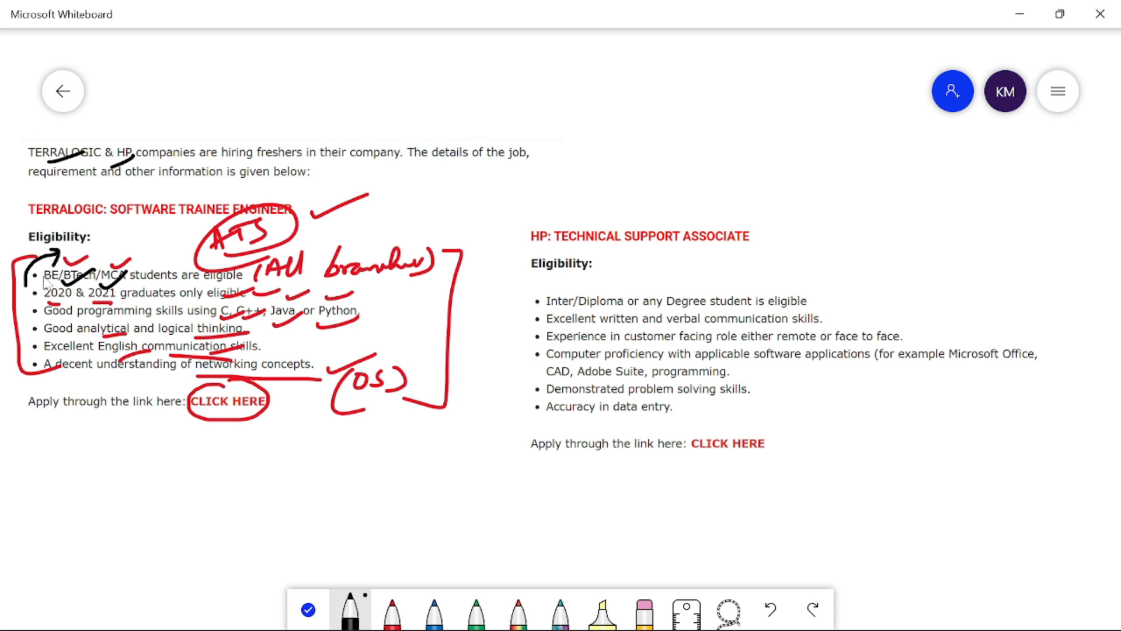
{"action": "mouse_move", "coordinate": [29, 307]}
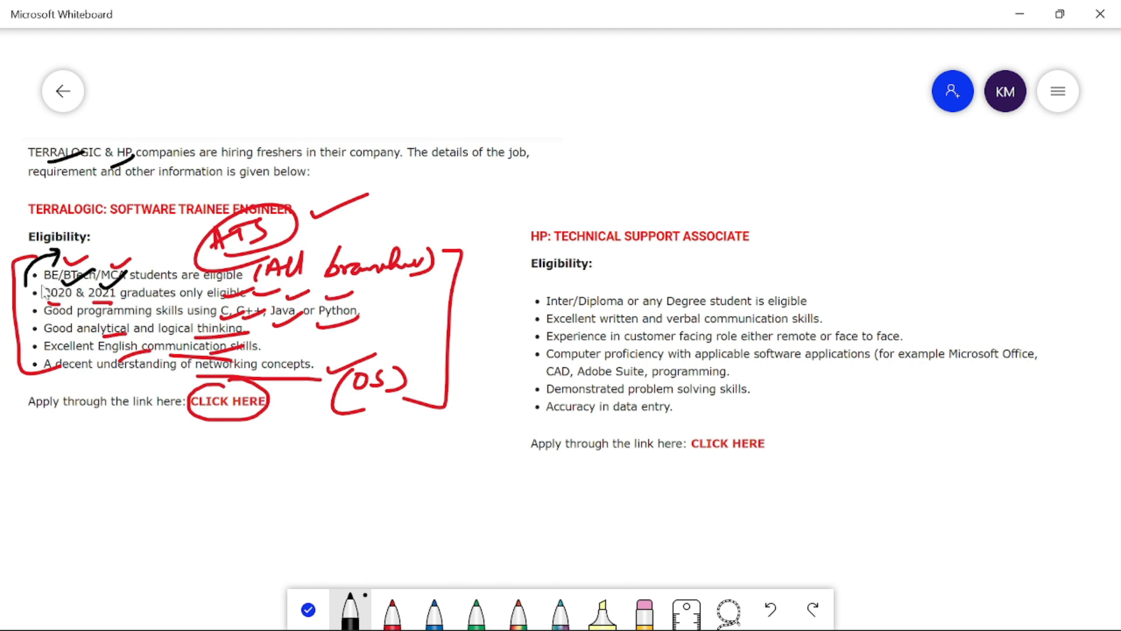
{"action": "mouse_move", "coordinate": [23, 308]}
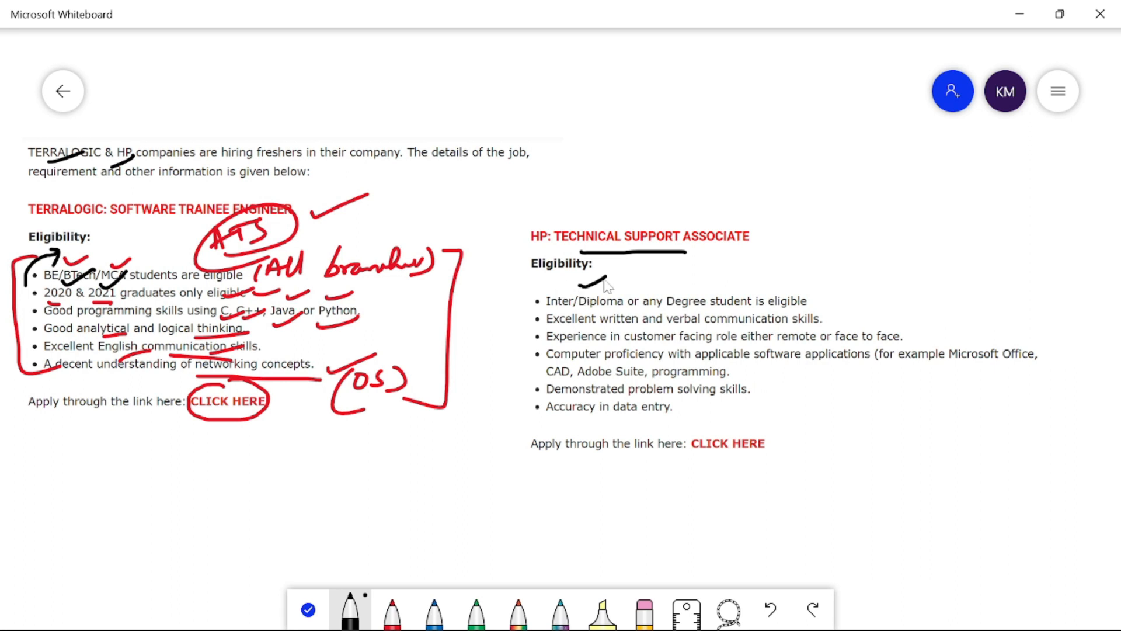
{"action": "mouse_move", "coordinate": [610, 308]}
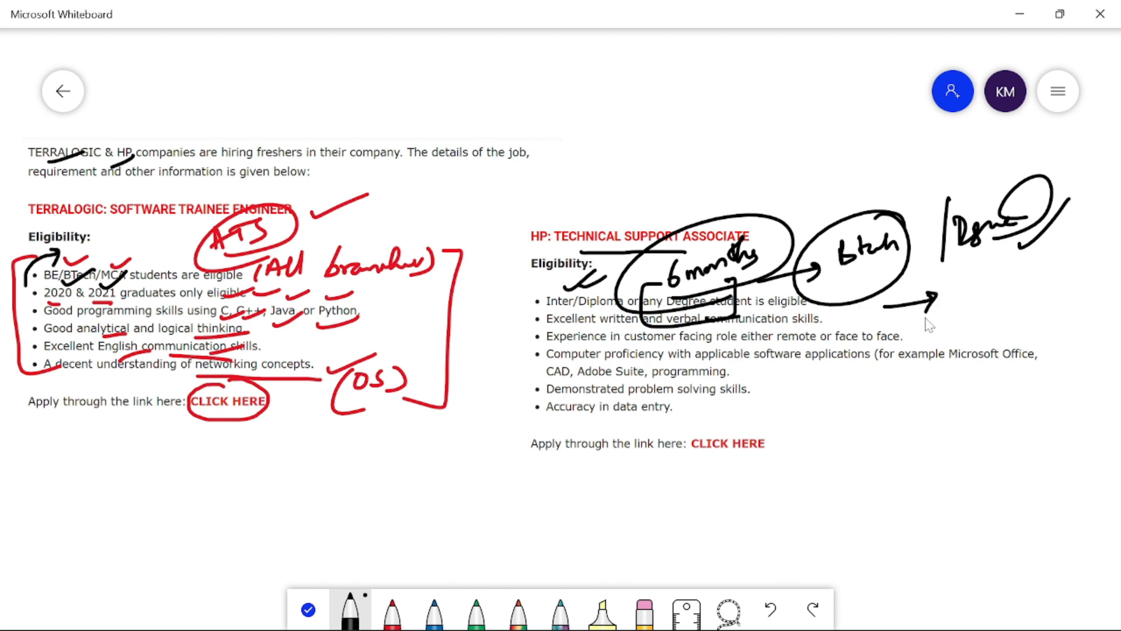
{"action": "mouse_move", "coordinate": [850, 317]}
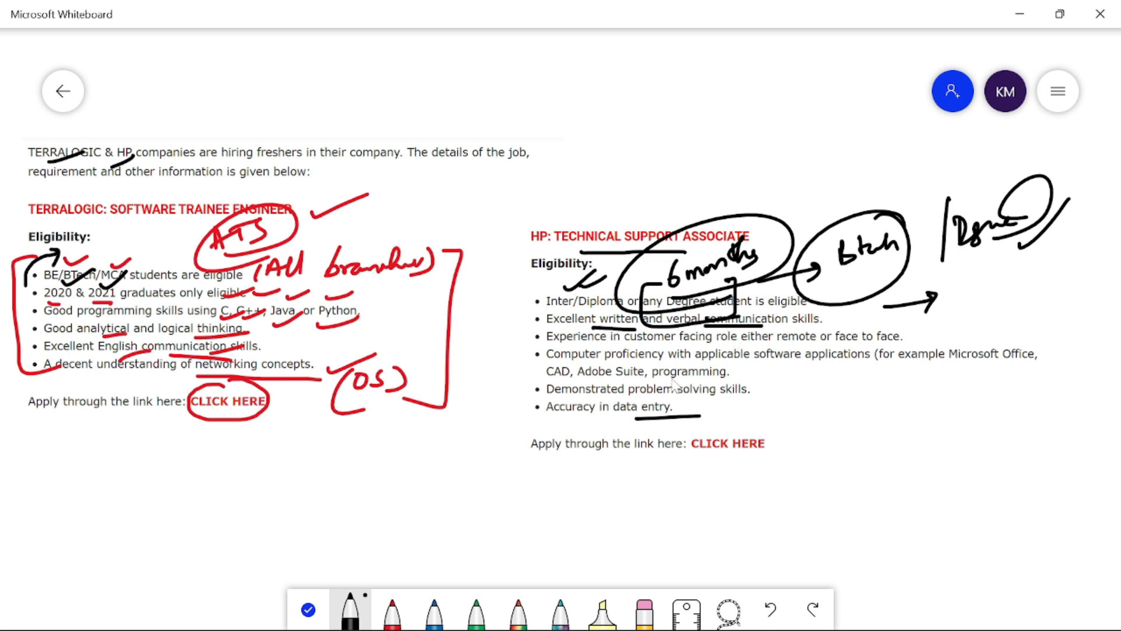
{"action": "mouse_move", "coordinate": [926, 368]}
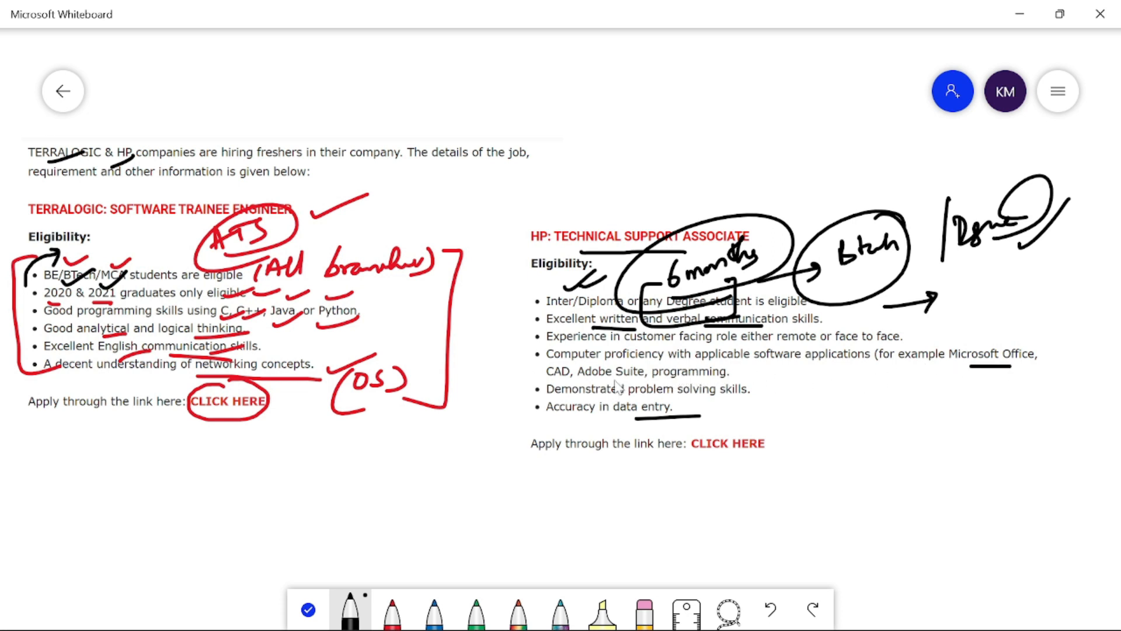
{"action": "mouse_move", "coordinate": [821, 420]}
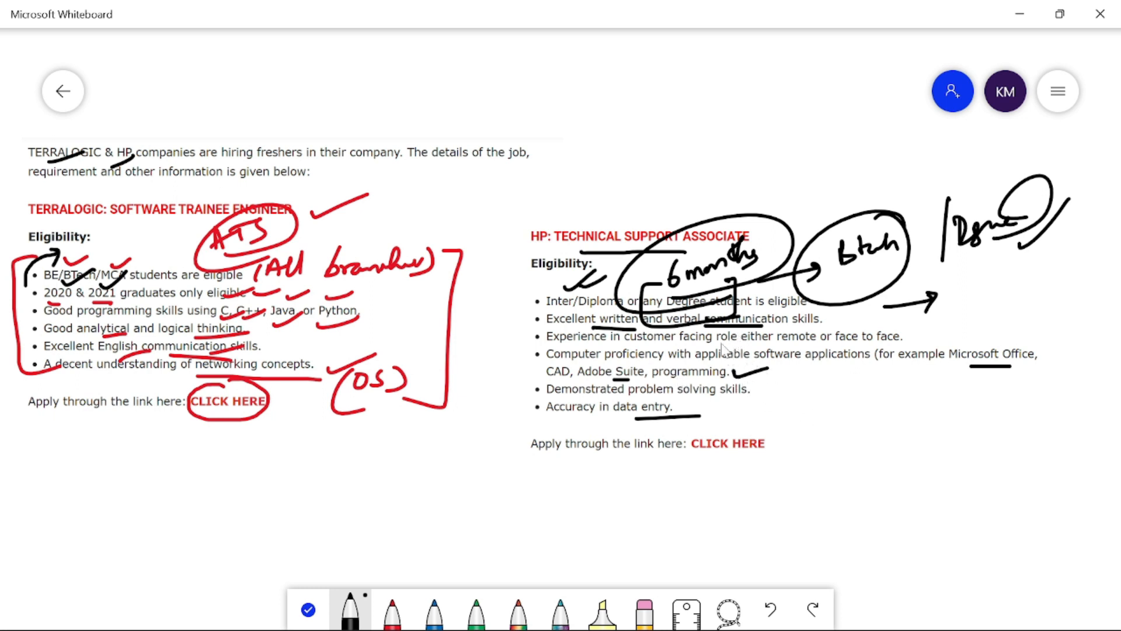
{"action": "mouse_move", "coordinate": [969, 378]}
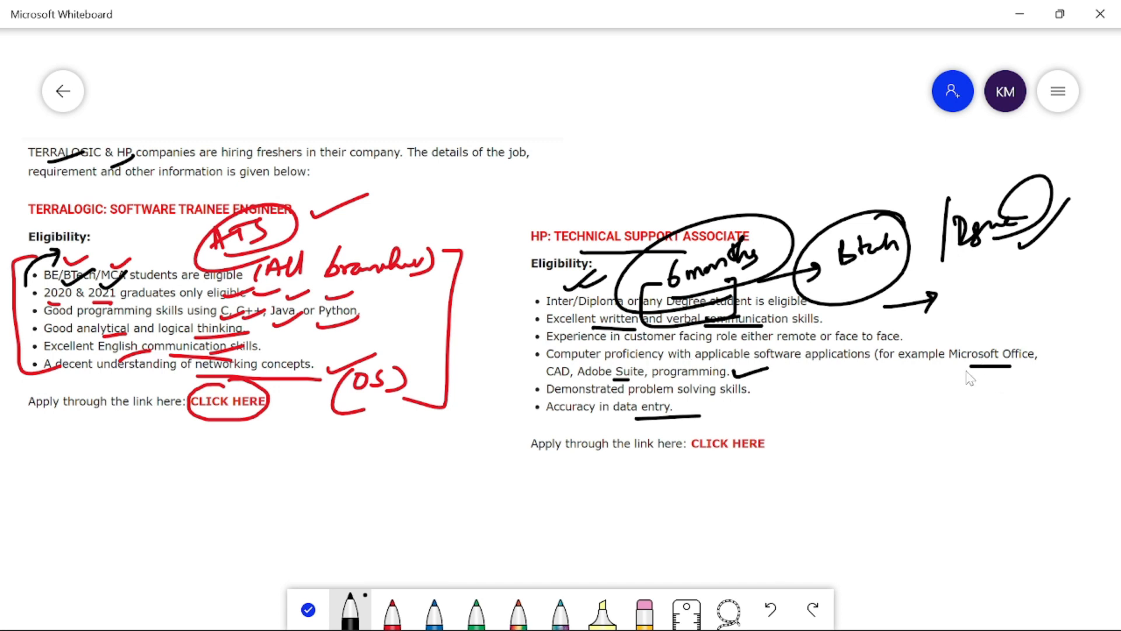
{"action": "mouse_move", "coordinate": [687, 420]}
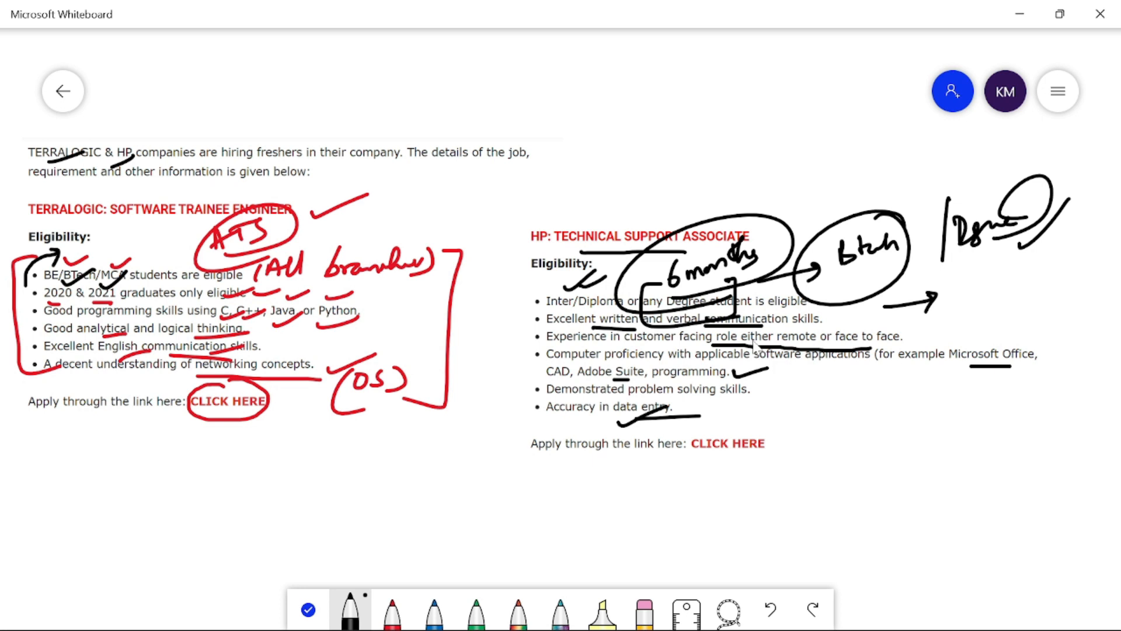
{"action": "mouse_move", "coordinate": [768, 241]}
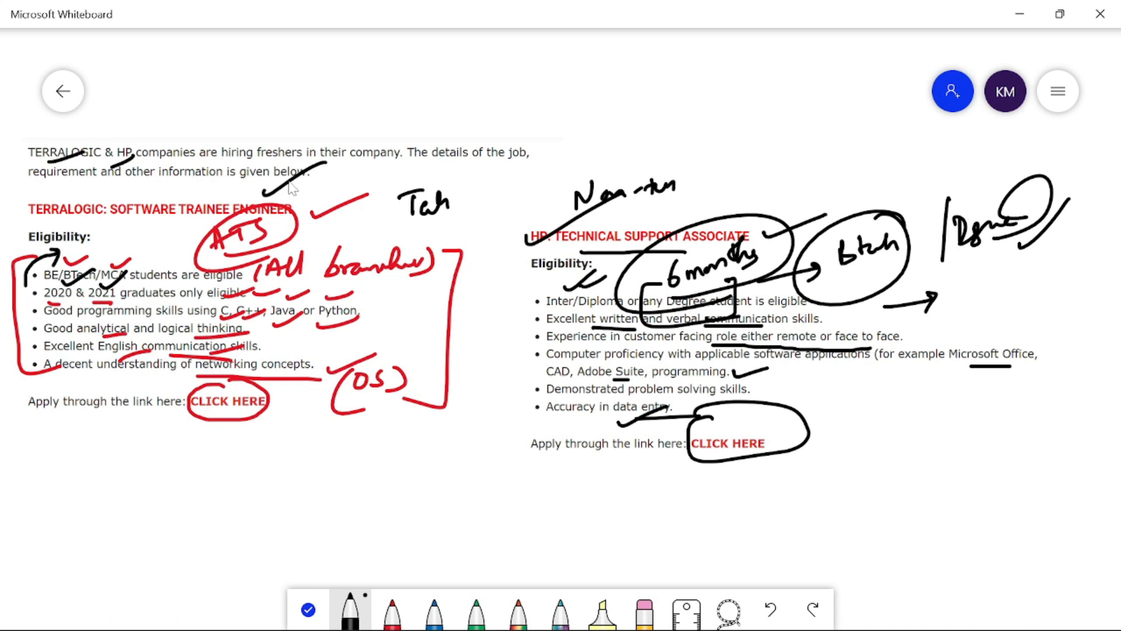
{"action": "mouse_move", "coordinate": [657, 163]}
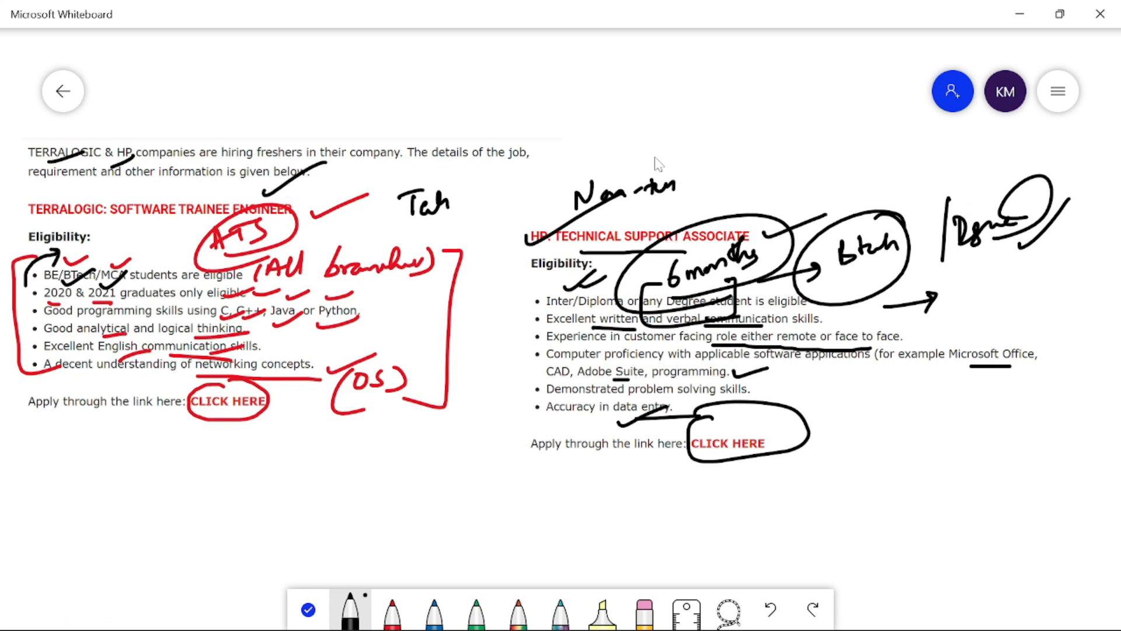